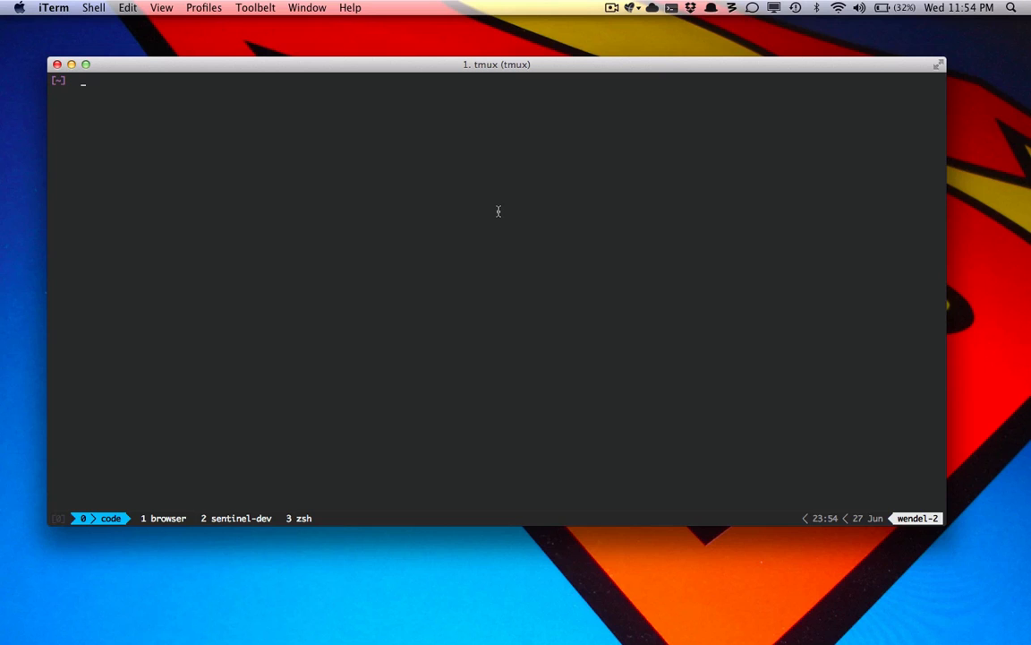
List the home directory with ls to show twitter.py
{"action": "type", "text": "ls"}
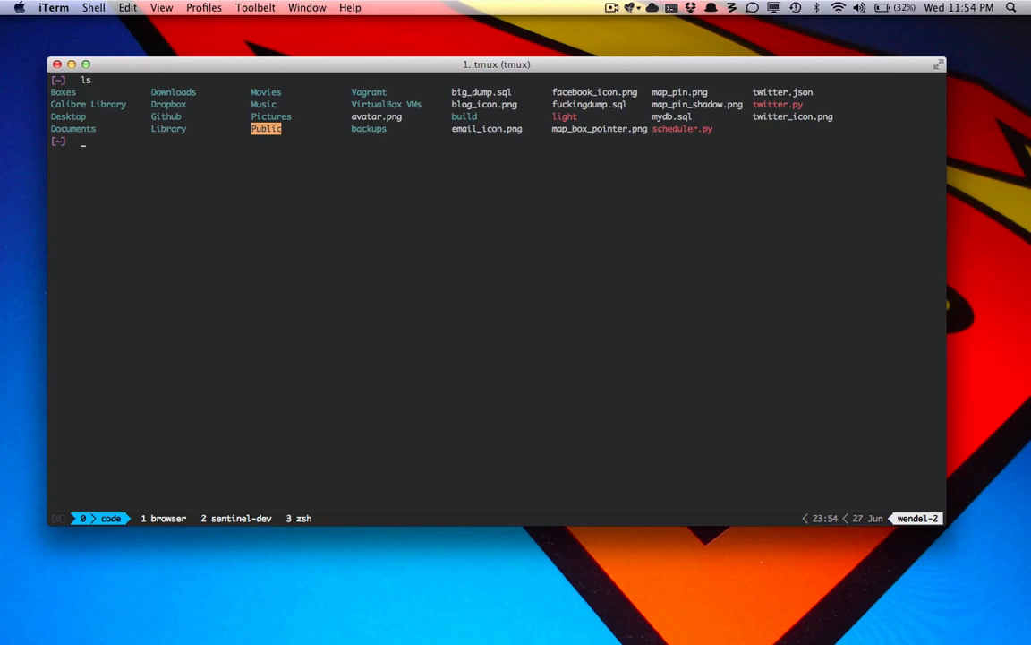
Open twitter.py in Vim and cut the five-line search() function
{"action": "type", "text": "vim twitter"}
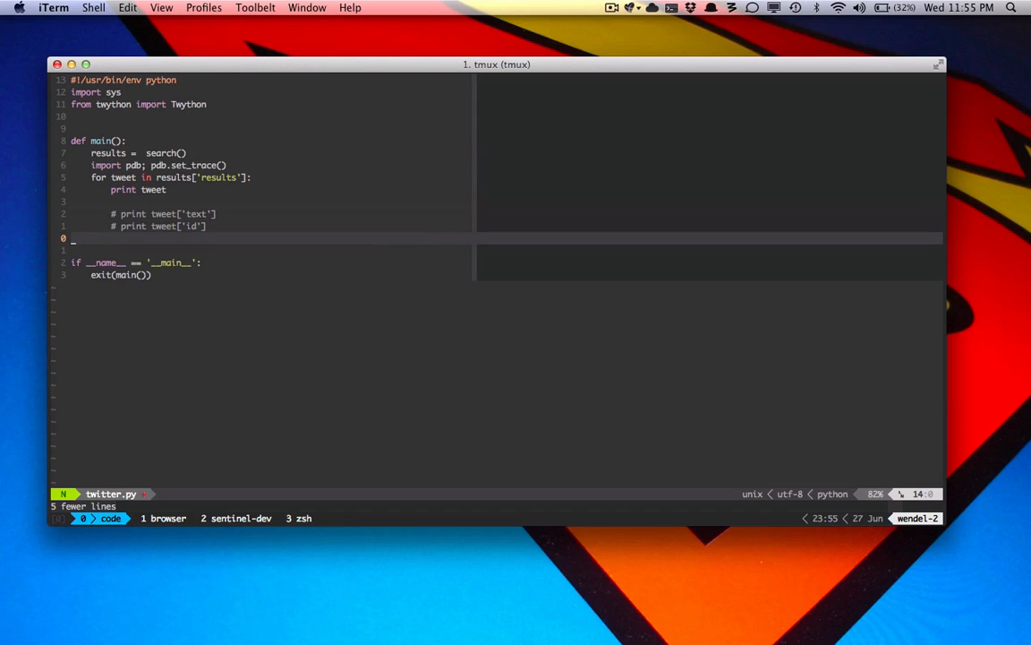
{"action": "type", "text": "def search():"}
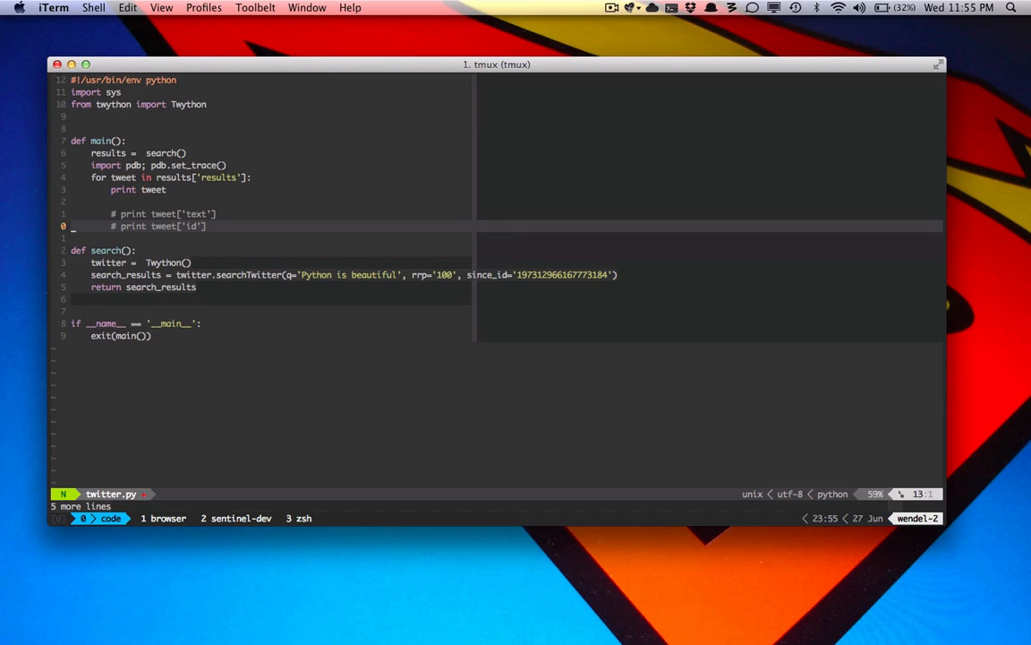
Enter and leave insert mode to switch between absolute and relative line numbers
{"action": "key", "text": "i"}
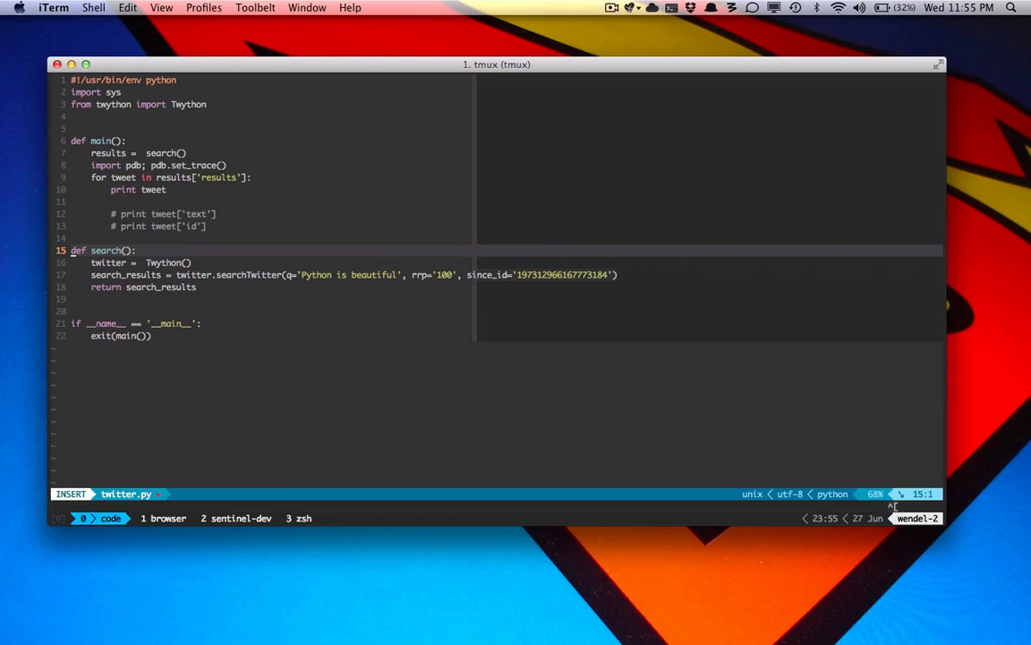
{"action": "key", "text": "Escape"}
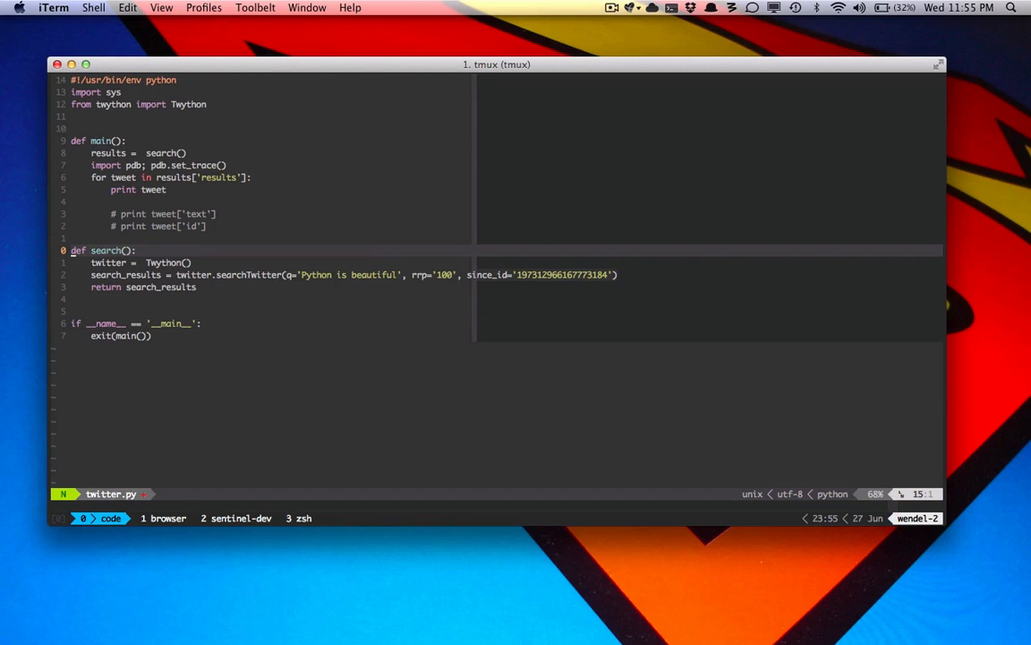